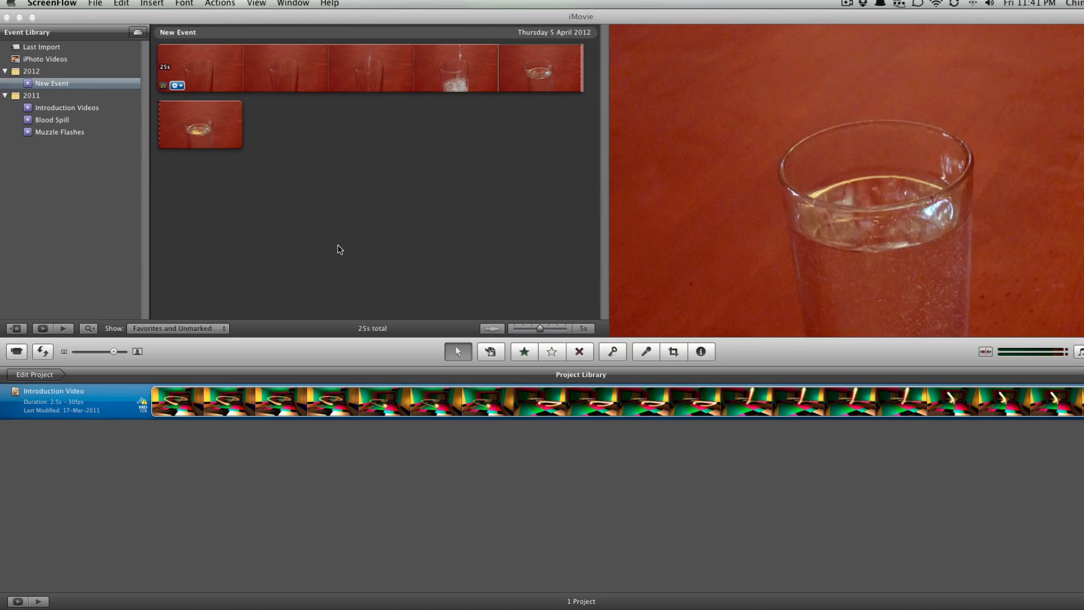
{"action": "mouse_move", "coordinate": [487, 84]}
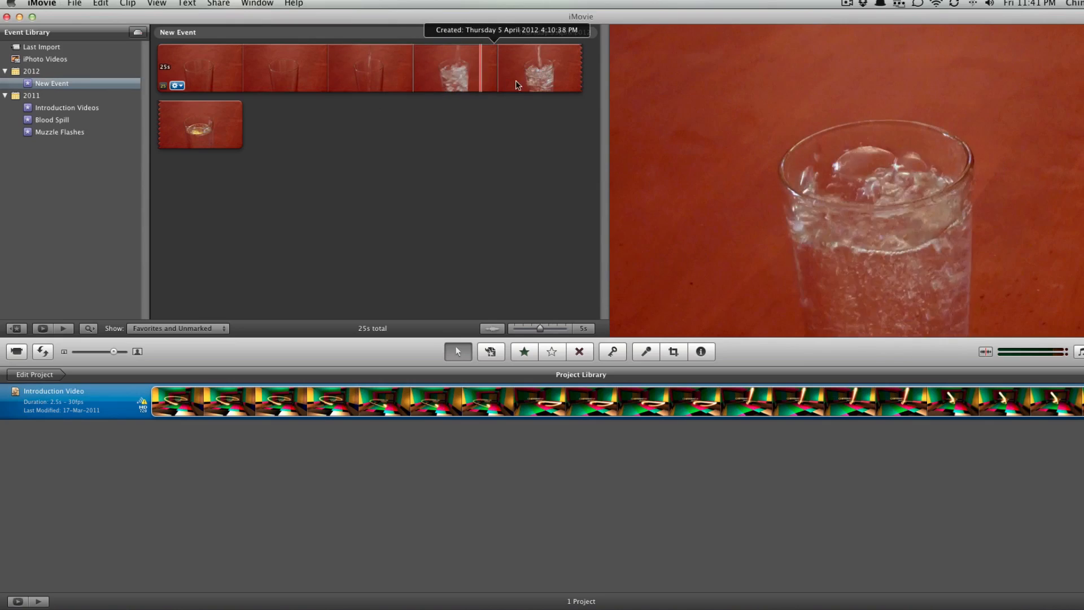
{"action": "mouse_move", "coordinate": [352, 59]}
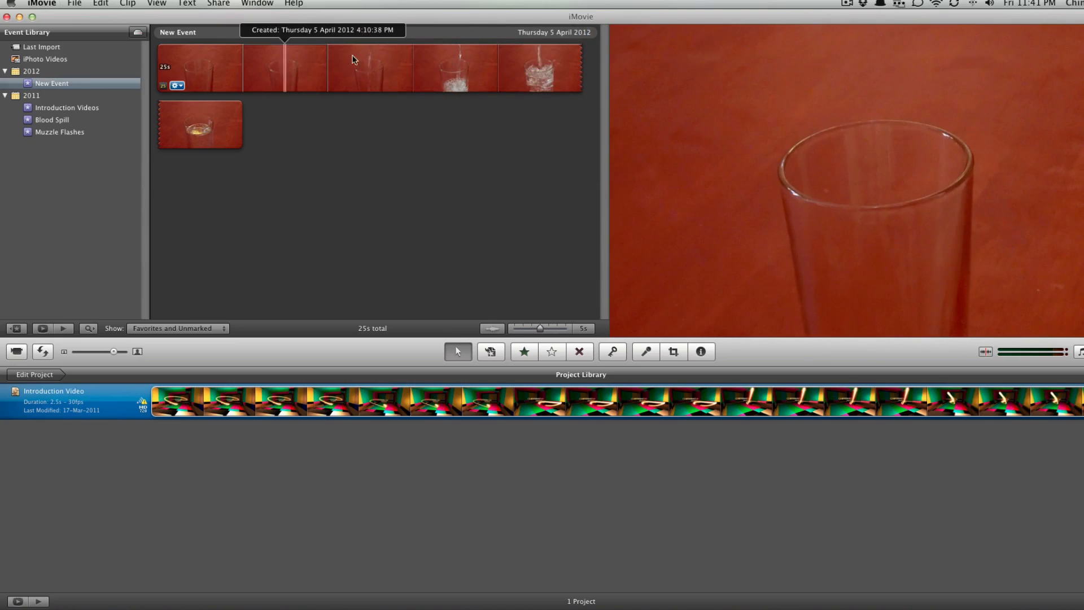
{"action": "mouse_move", "coordinate": [448, 78]}
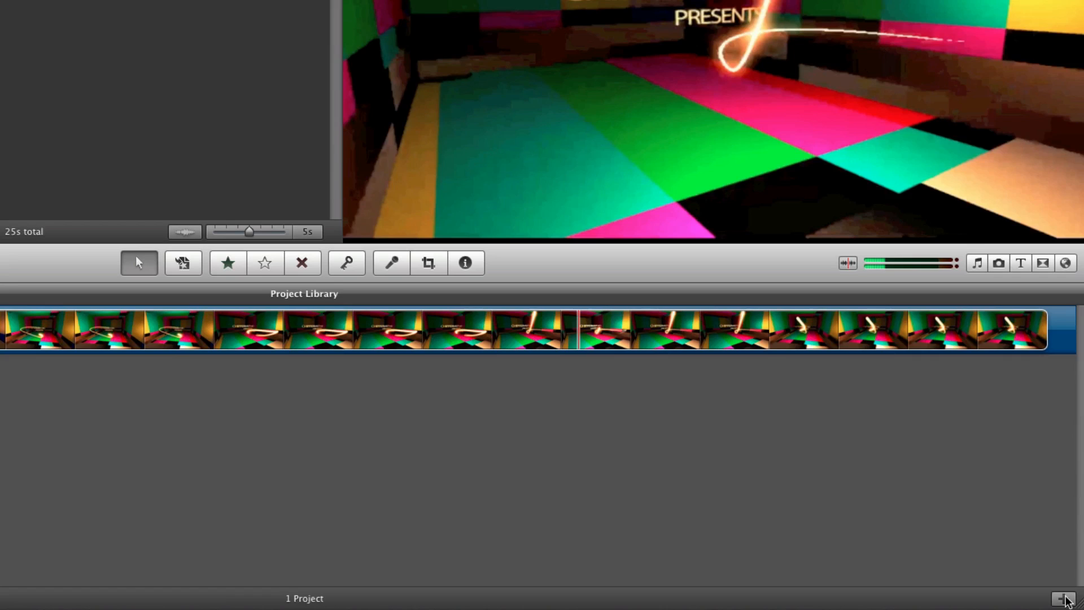
{"action": "mouse_move", "coordinate": [907, 476]}
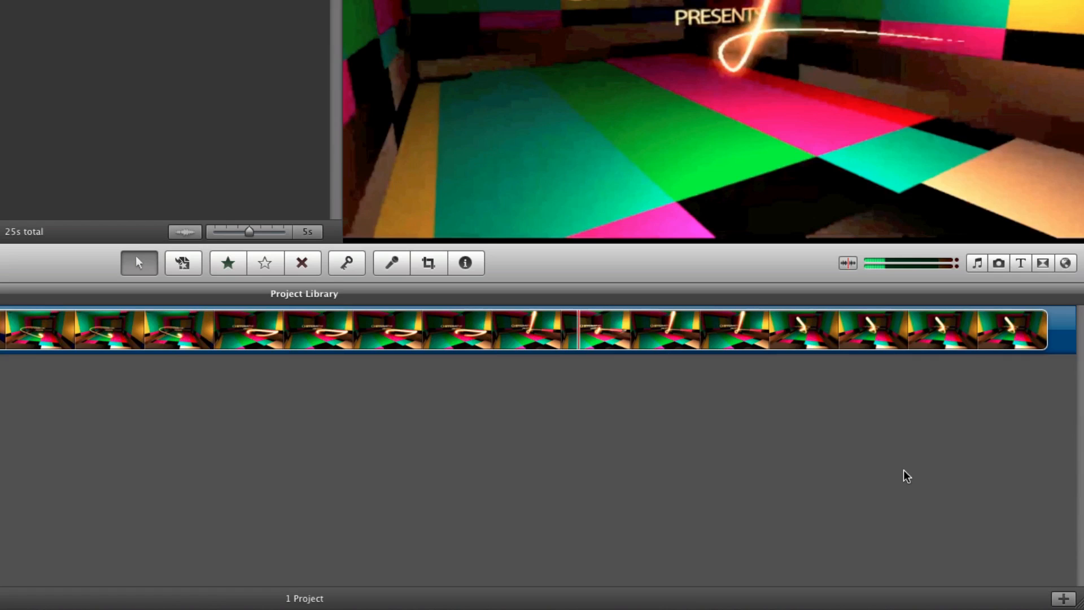
{"action": "mouse_move", "coordinate": [273, 568]}
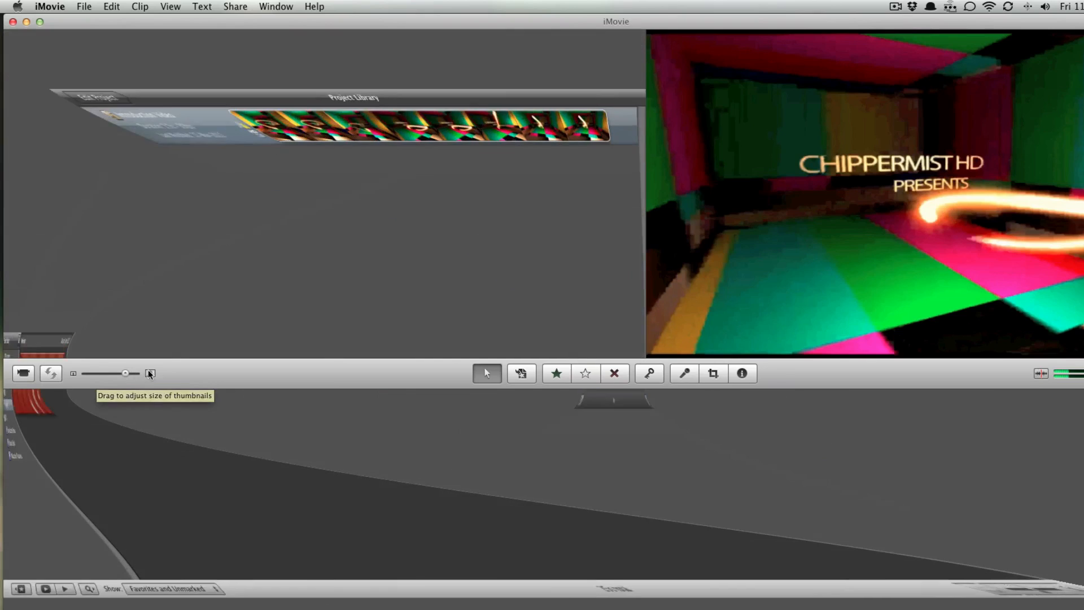
Step: Start a new project and name it 'Slow Motion'
{"action": "left_click", "coordinate": [51, 374]}
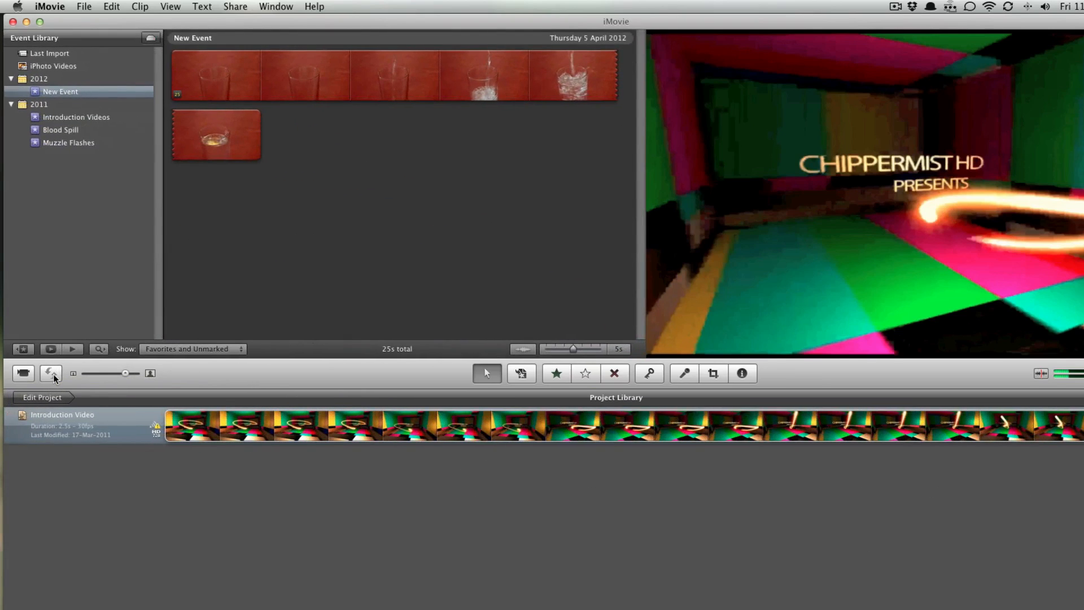
{"action": "left_click", "coordinate": [82, 424]}
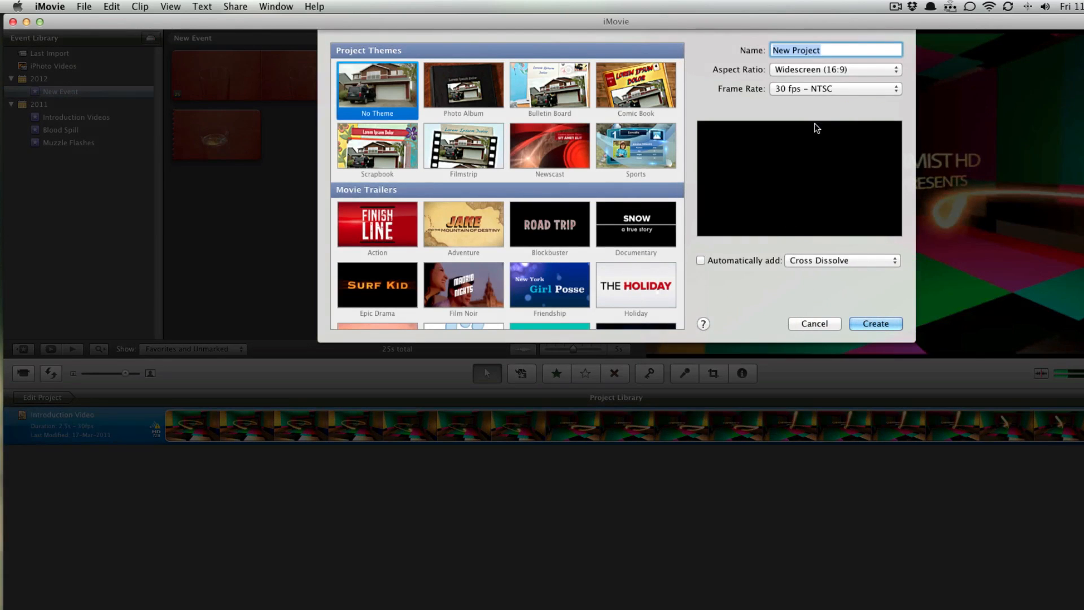
{"action": "type", "text": "St"}
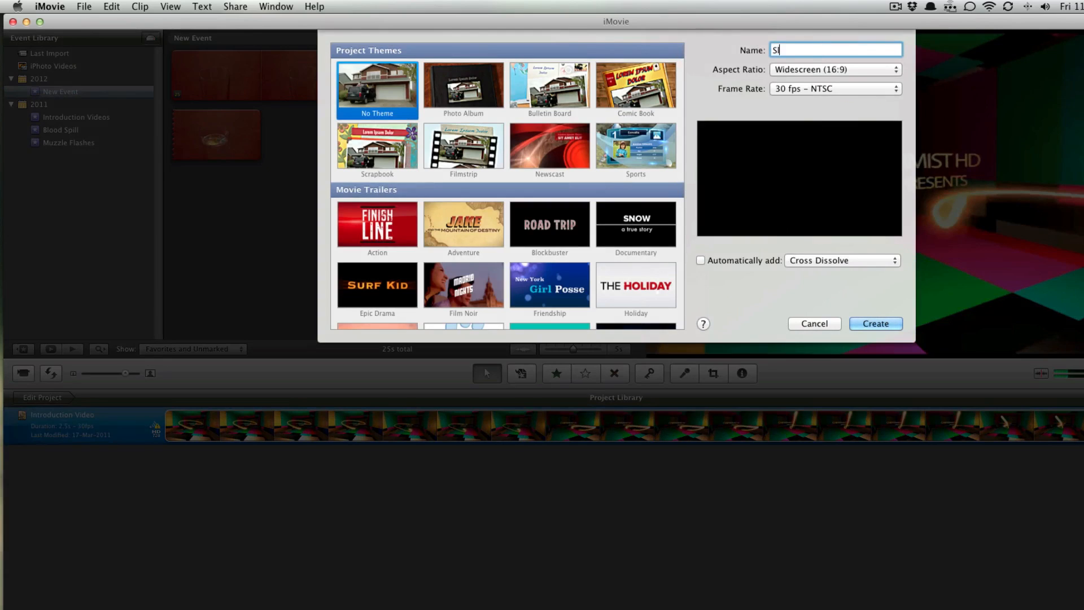
{"action": "type", "text": "ow Motion"}
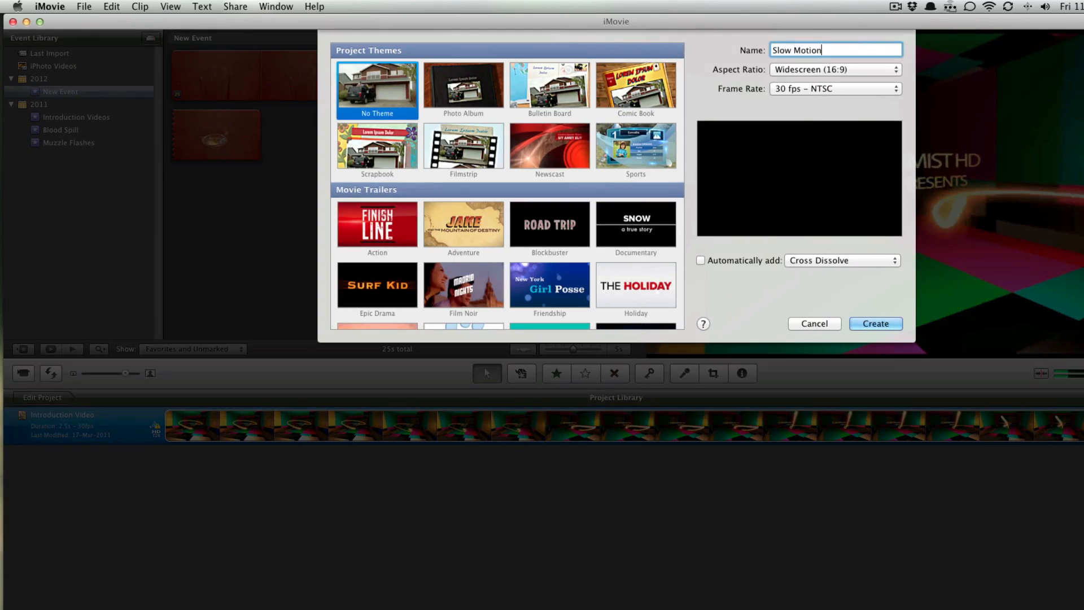
{"action": "mouse_move", "coordinate": [781, 127]}
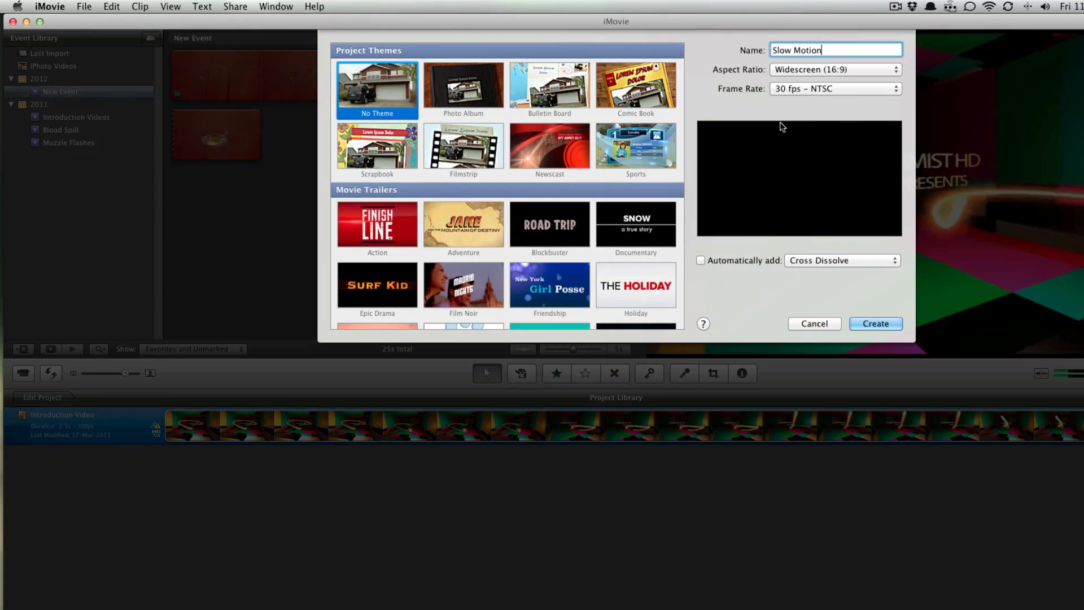
{"action": "mouse_move", "coordinate": [833, 97]}
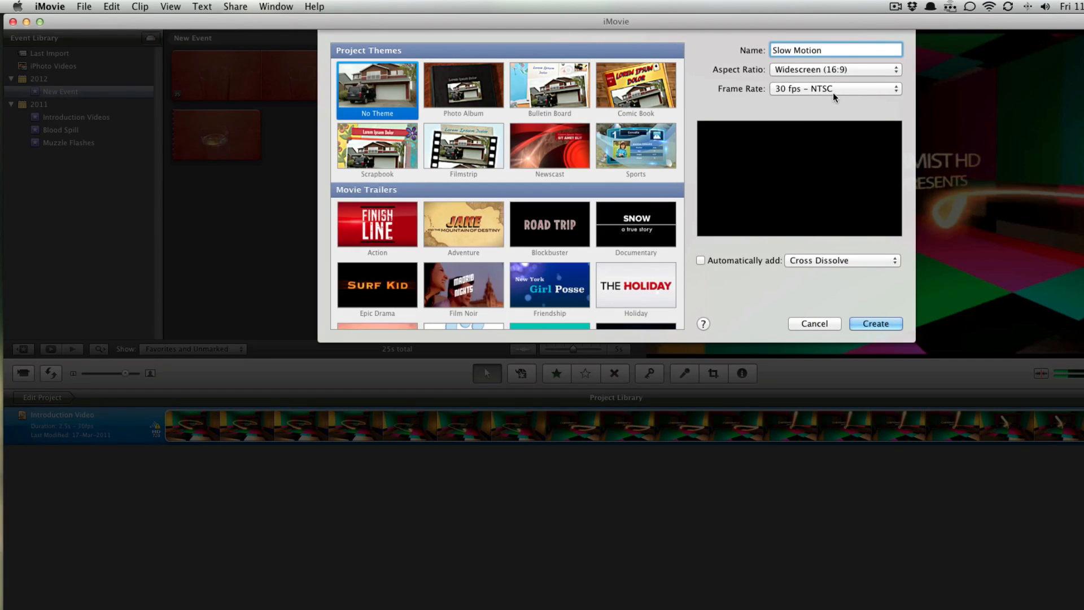
Step: Keep the frame rate at 30 fps NTSC and set the aspect ratio to widescreen
{"action": "left_click", "coordinate": [834, 88]}
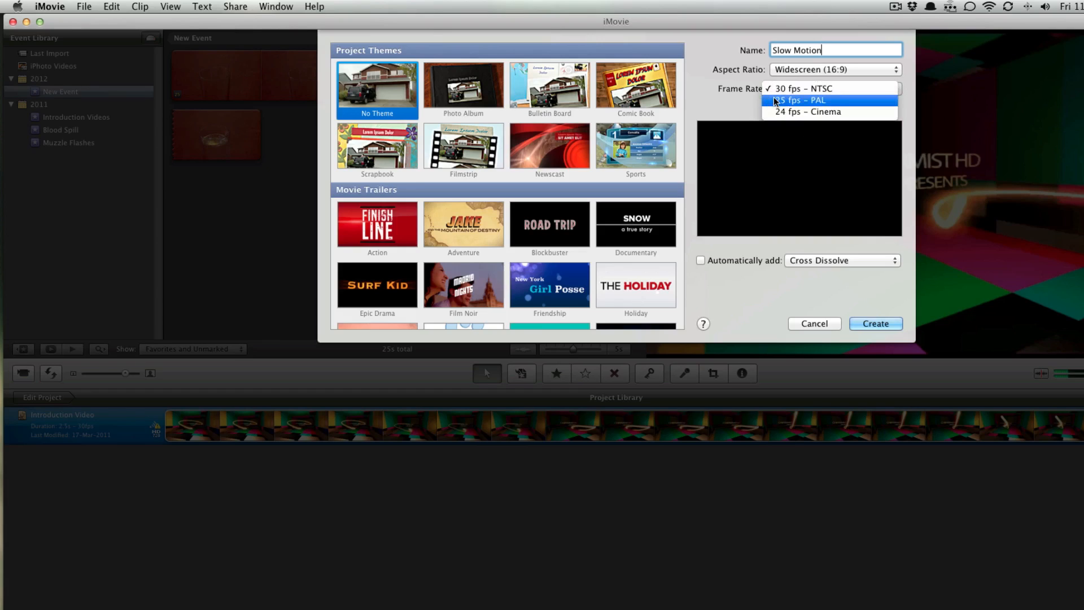
{"action": "left_click", "coordinate": [800, 88]}
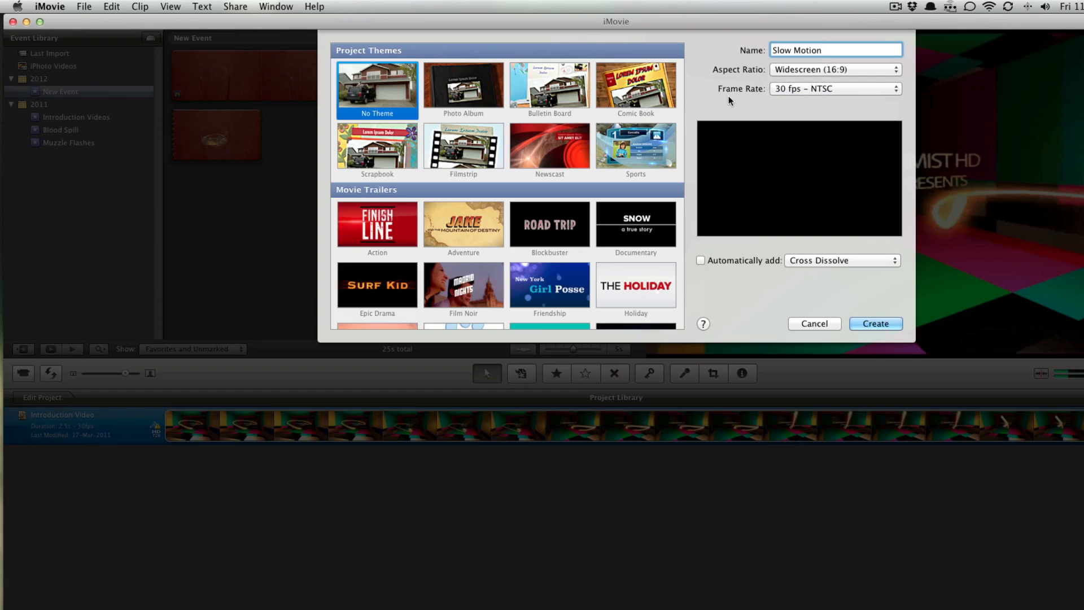
{"action": "left_click", "coordinate": [833, 50]}
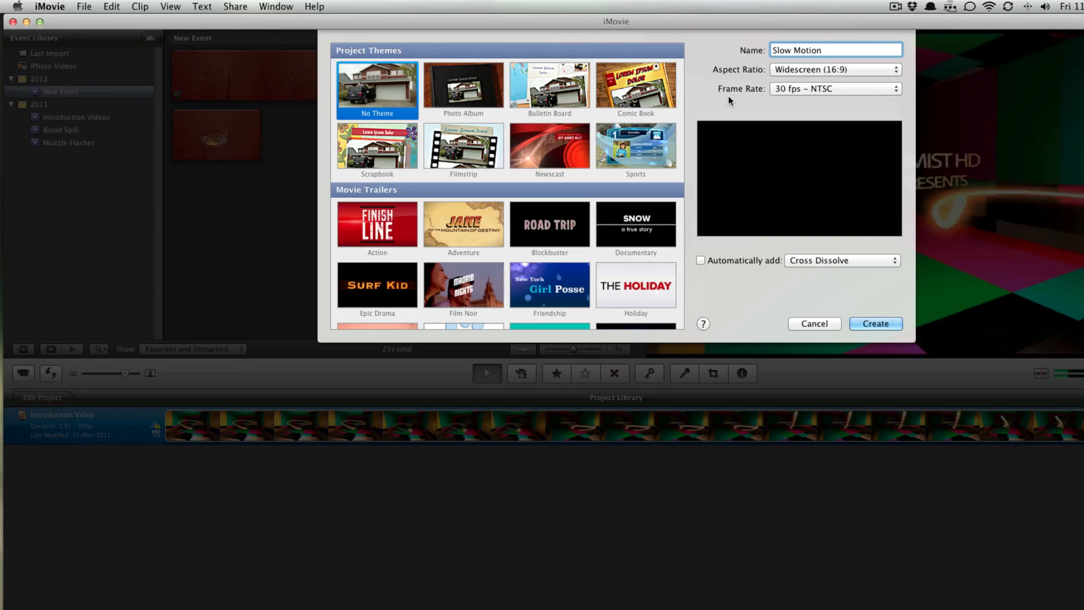
{"action": "left_click", "coordinate": [820, 50]}
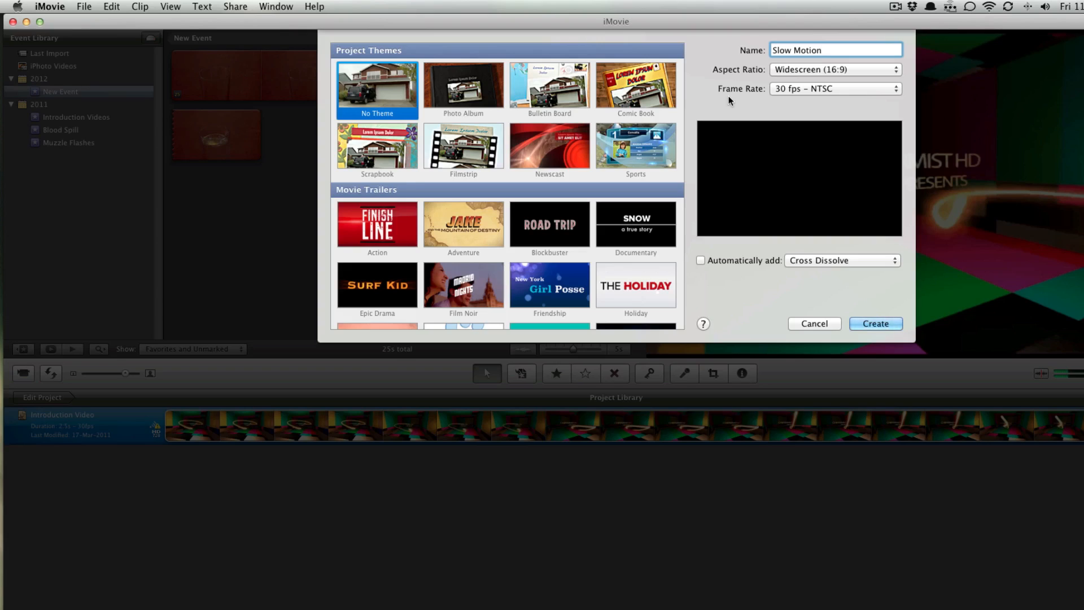
{"action": "left_click", "coordinate": [820, 50]}
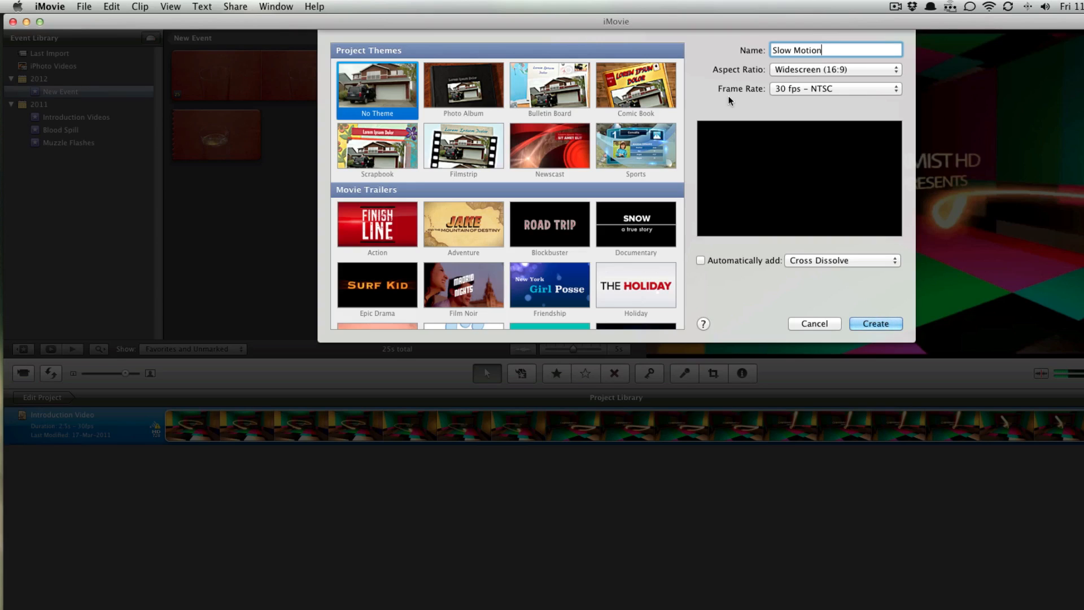
{"action": "mouse_move", "coordinate": [768, 192]}
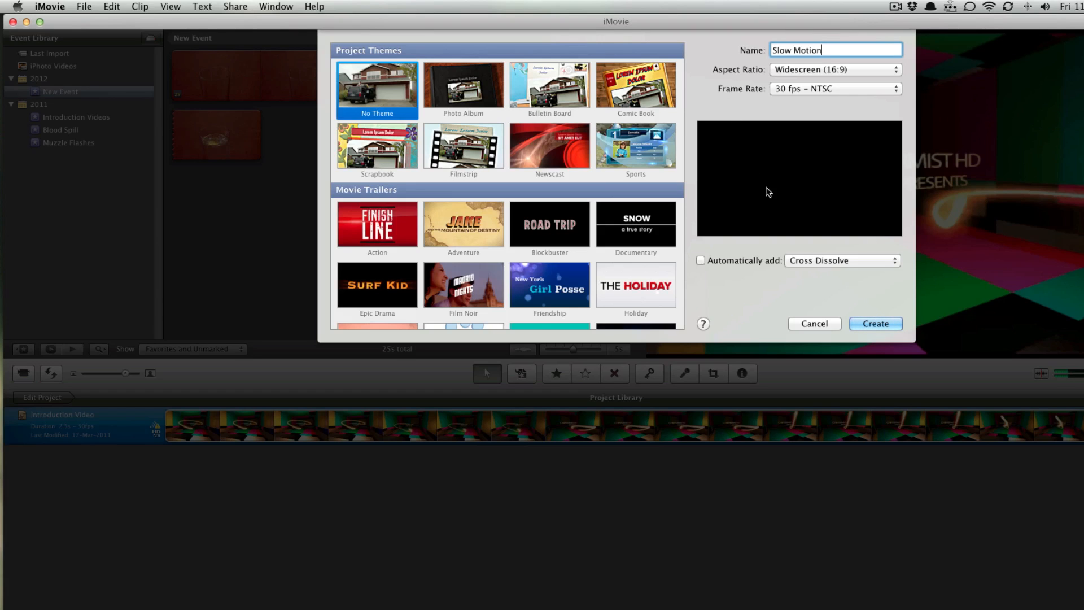
{"action": "scroll", "scroll_direction": "down", "scroll_amount": 3}
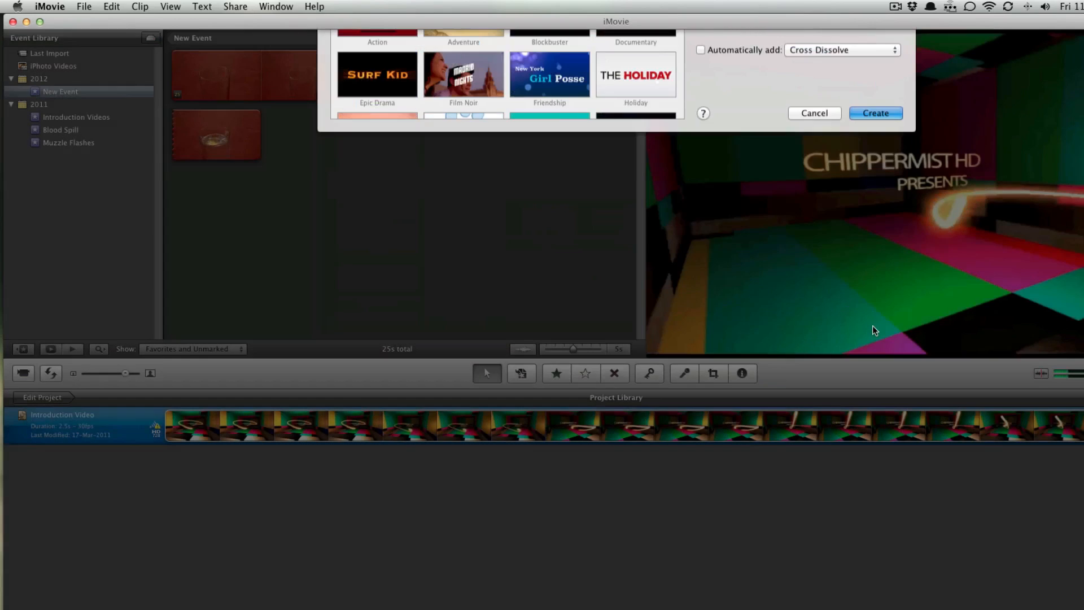
Step: Create the project, add the water clip keeping the project's frame rate, and select it
{"action": "left_click", "coordinate": [873, 113]}
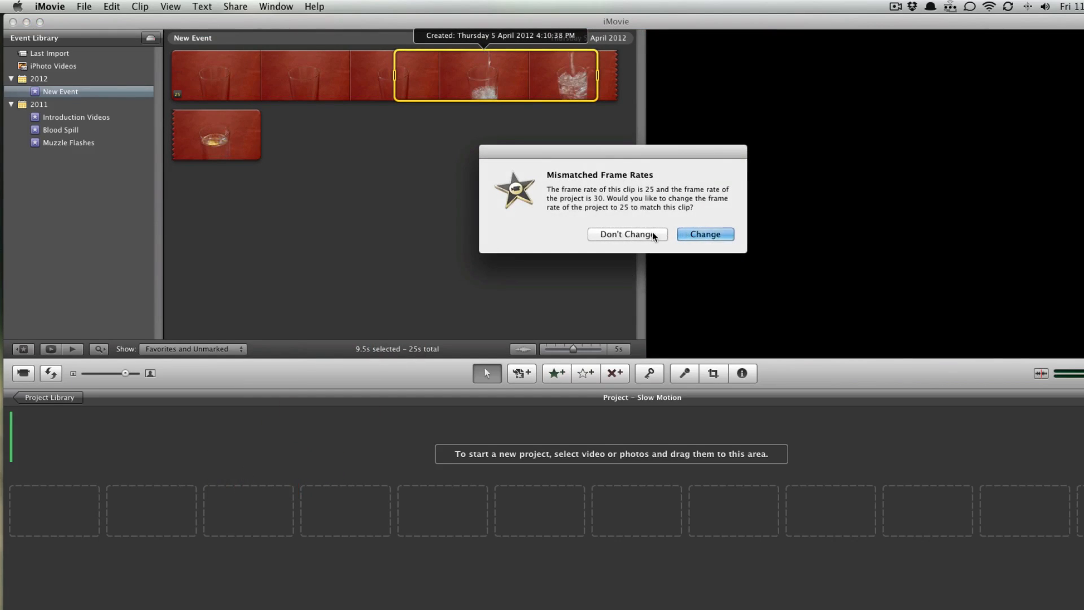
{"action": "left_click", "coordinate": [627, 234]}
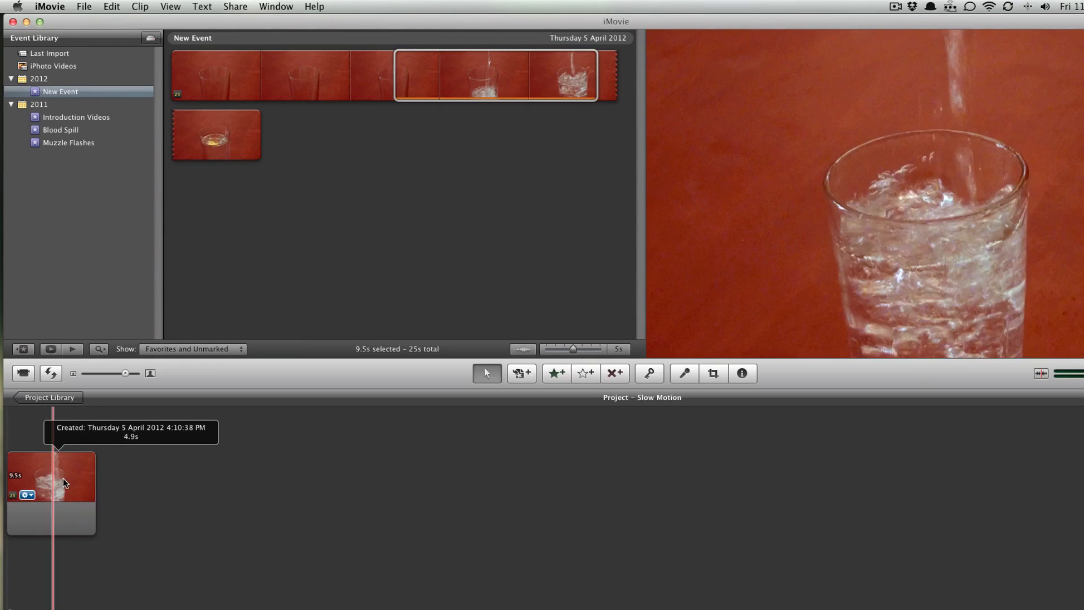
{"action": "mouse_move", "coordinate": [75, 476]}
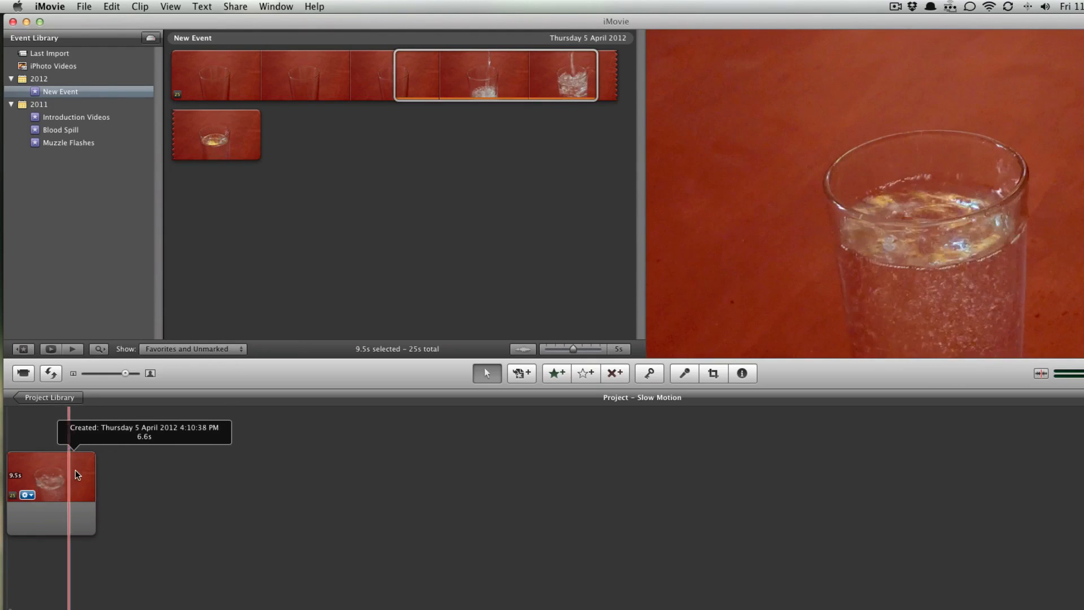
{"action": "left_click", "coordinate": [49, 476]}
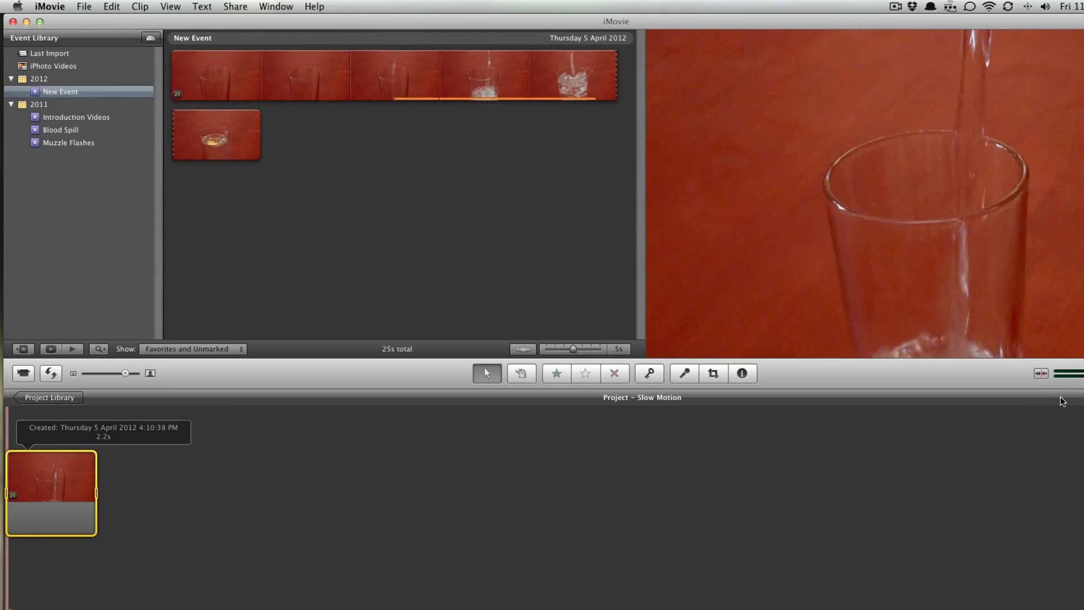
{"action": "mouse_move", "coordinate": [743, 374]}
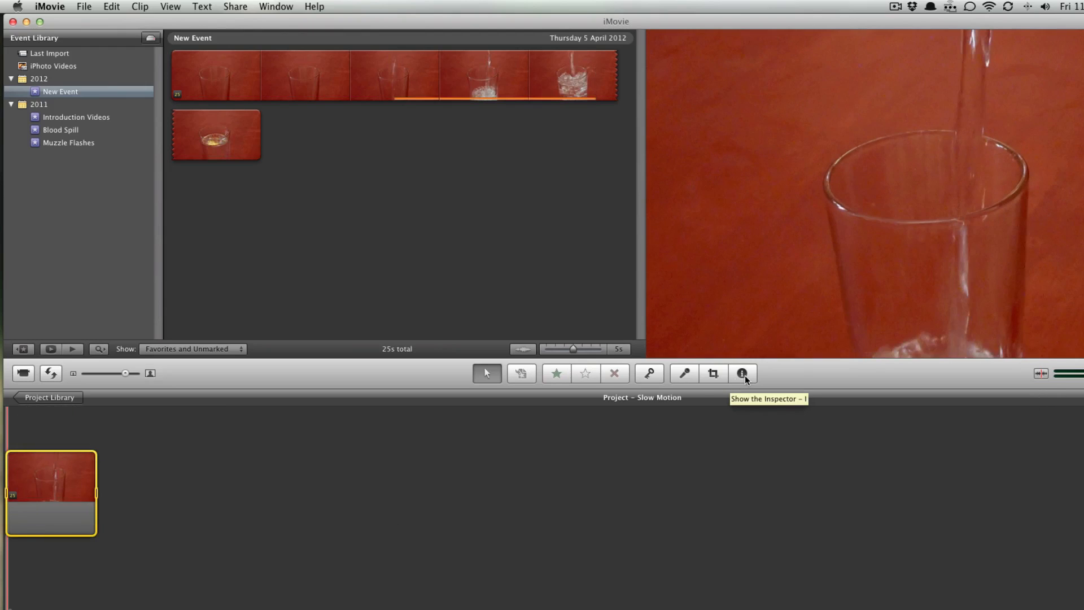
Step: Set the water clip's speed to 50% in the Inspector, stretching it to about 19 seconds
{"action": "left_click", "coordinate": [740, 374]}
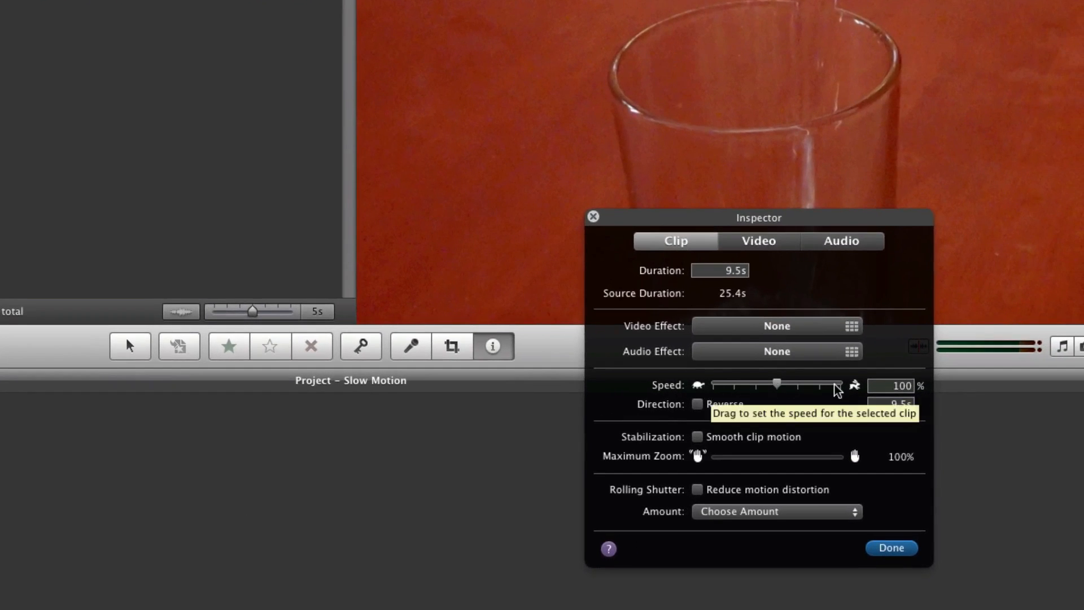
{"action": "mouse_move", "coordinate": [860, 391]}
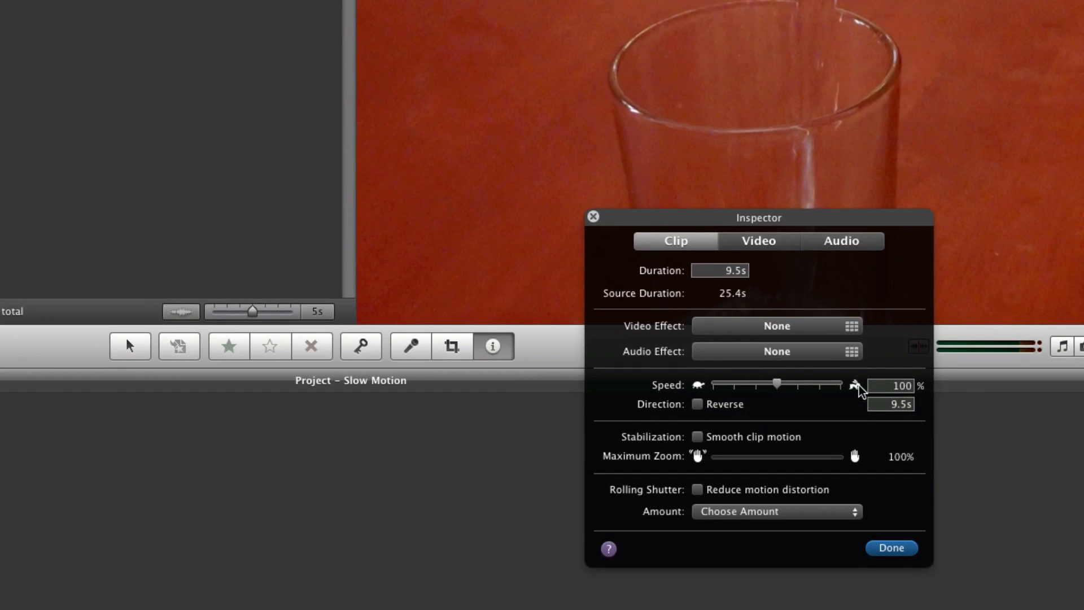
{"action": "mouse_move", "coordinate": [776, 385]}
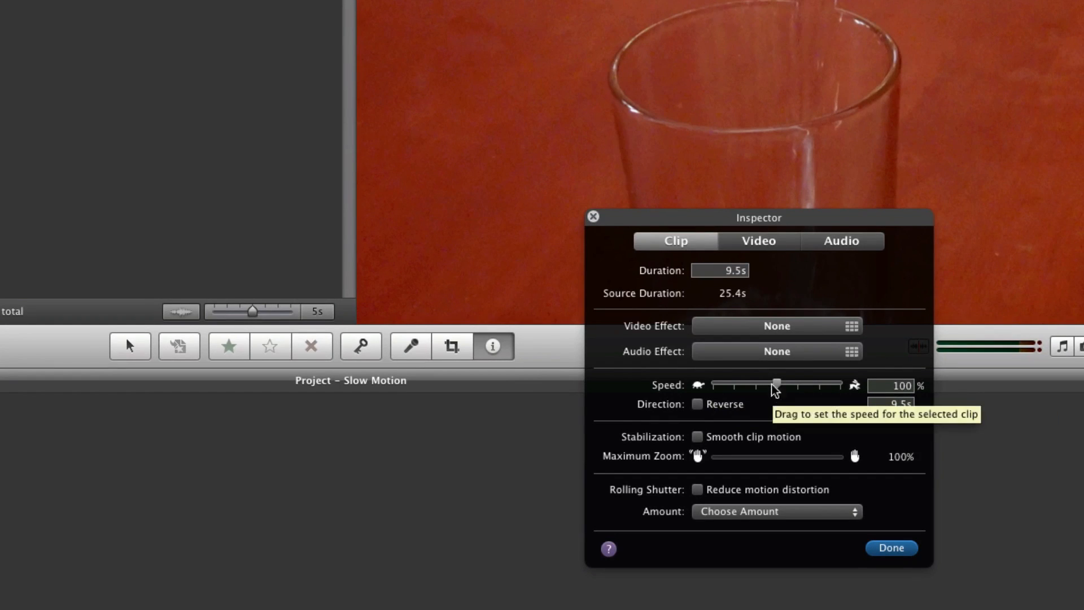
{"action": "mouse_move", "coordinate": [779, 390]}
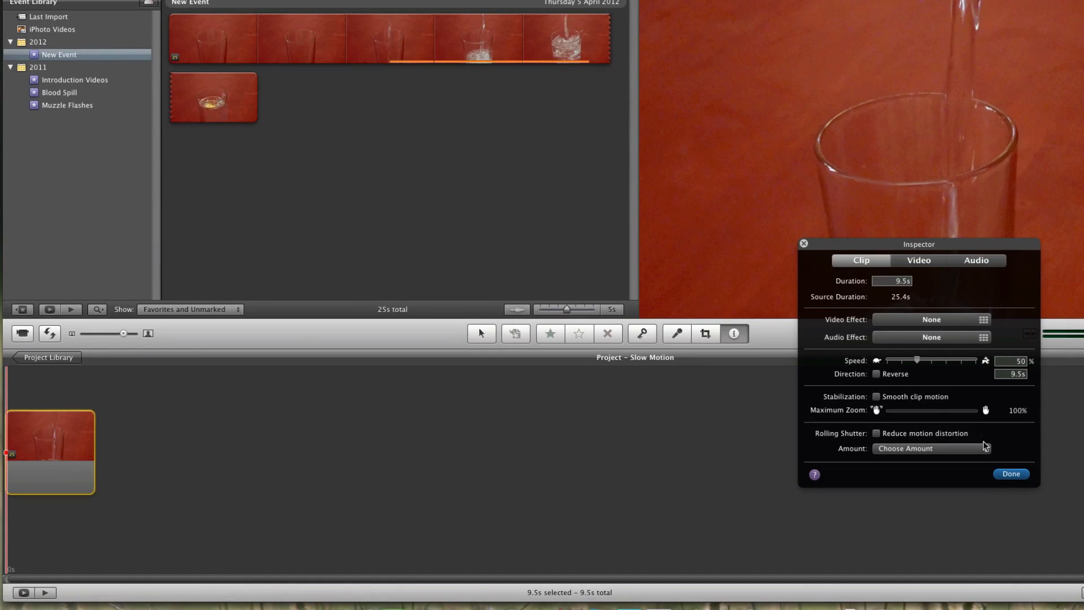
{"action": "left_click", "coordinate": [1009, 473]}
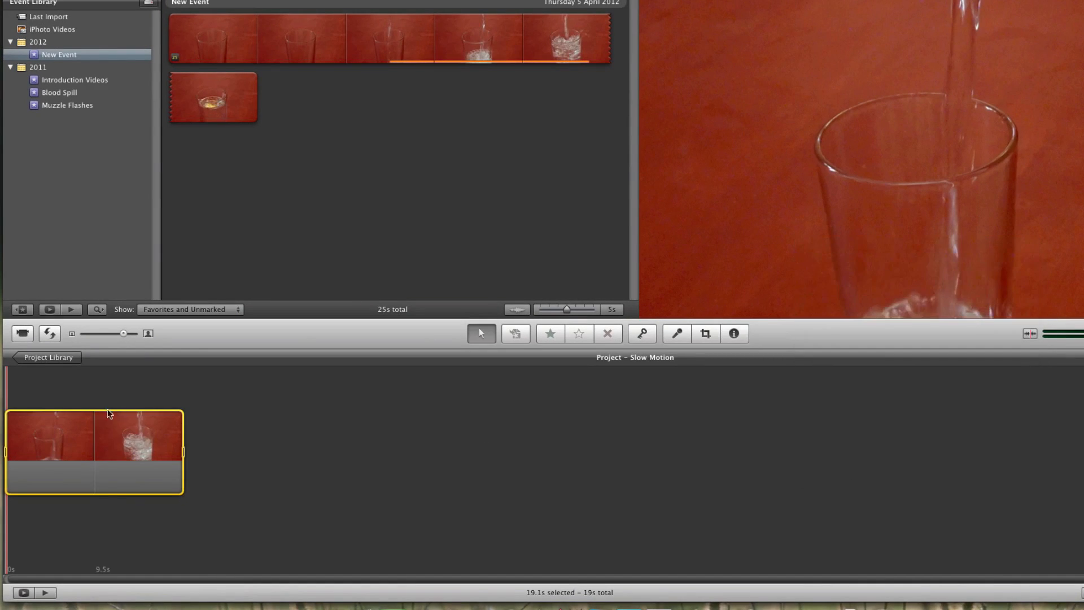
{"action": "mouse_move", "coordinate": [150, 417]}
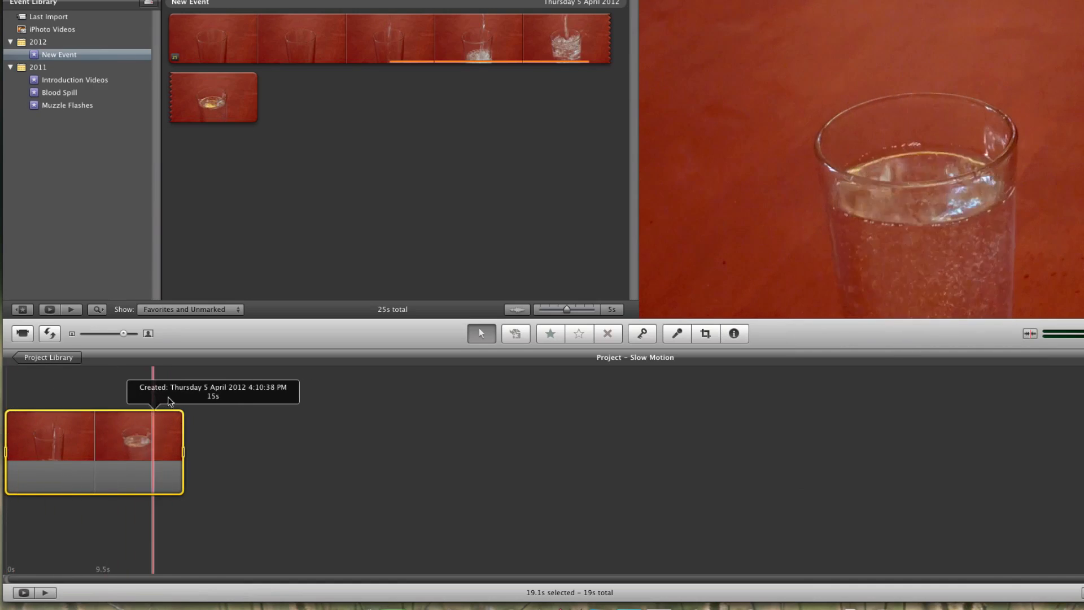
{"action": "mouse_move", "coordinate": [19, 394]}
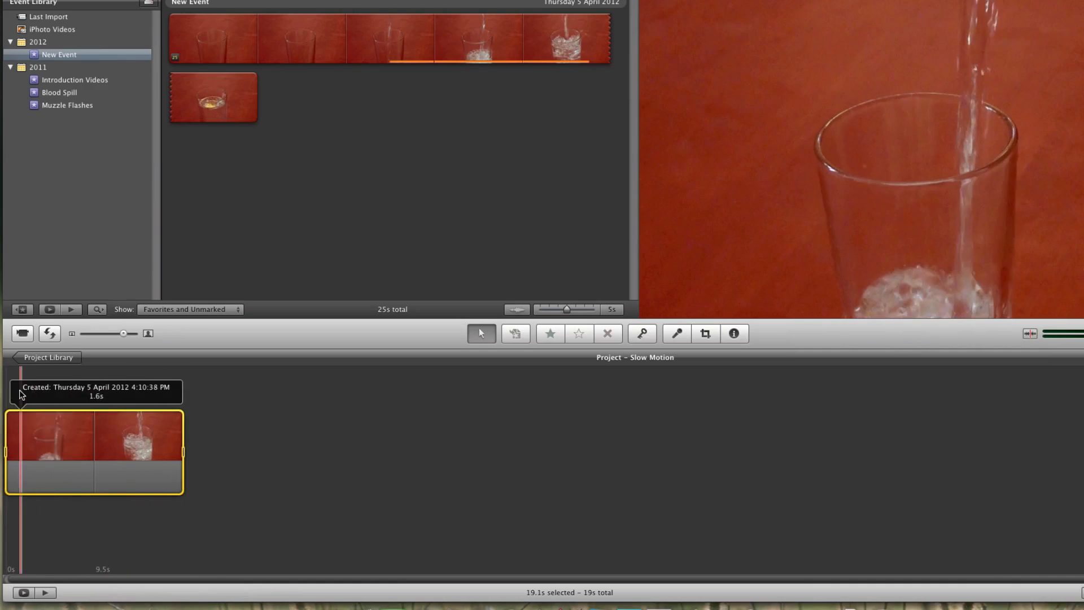
{"action": "mouse_move", "coordinate": [5, 394]}
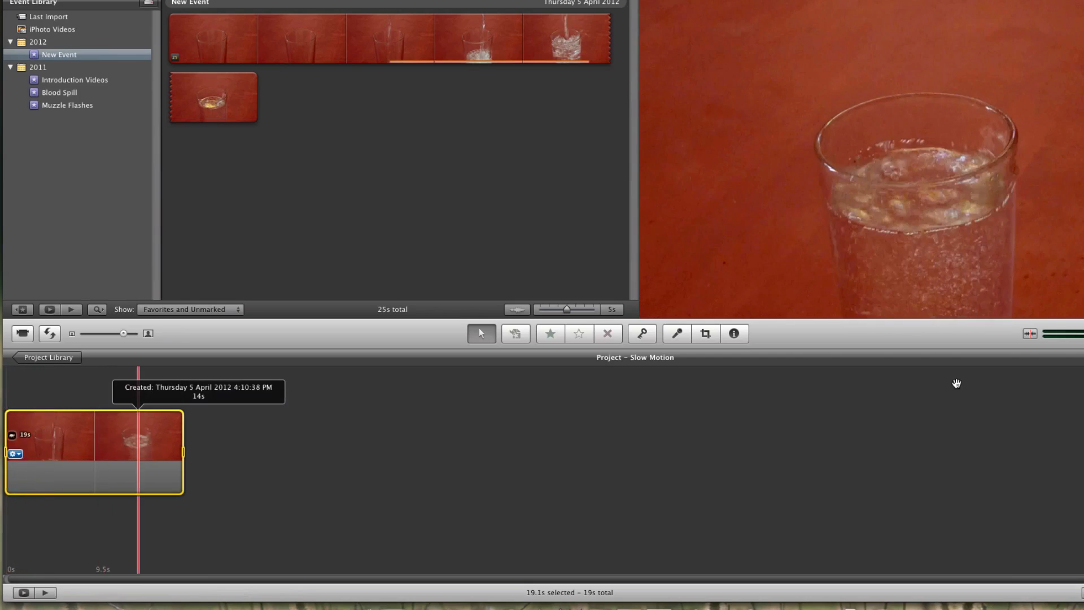
Step: Slow the clip to 25% then 12.5% in the Inspector, making it run about 1:16
{"action": "left_click", "coordinate": [734, 333]}
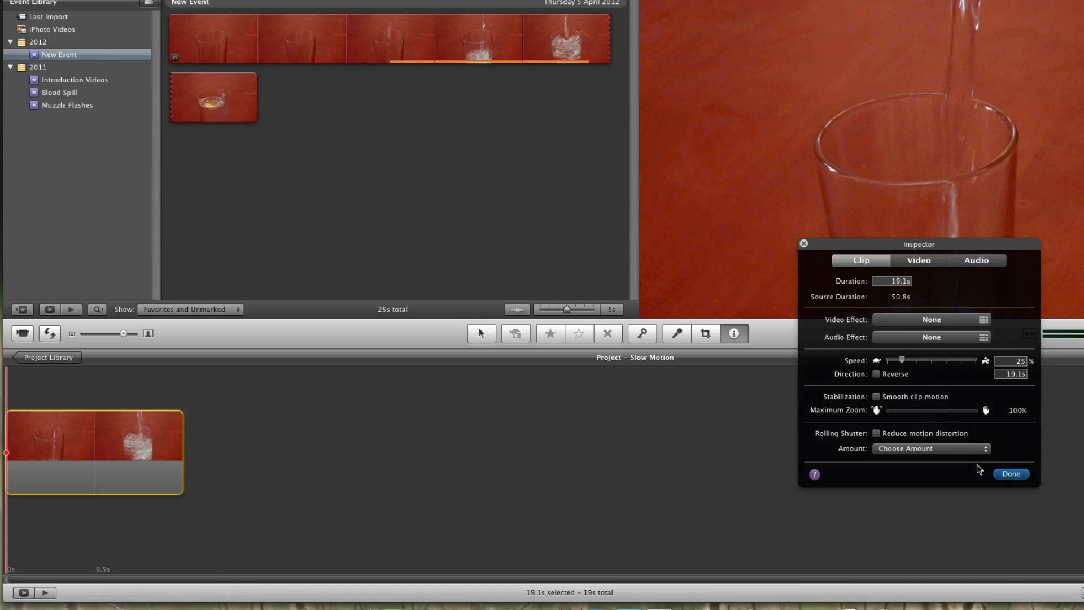
{"action": "left_click", "coordinate": [1009, 473]}
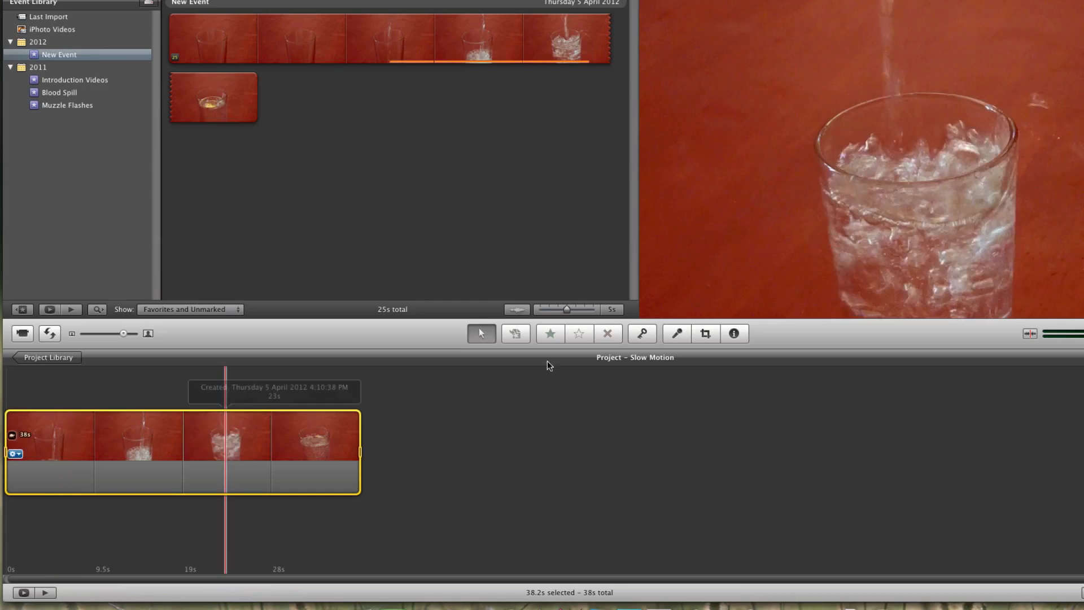
{"action": "left_click", "coordinate": [733, 333]}
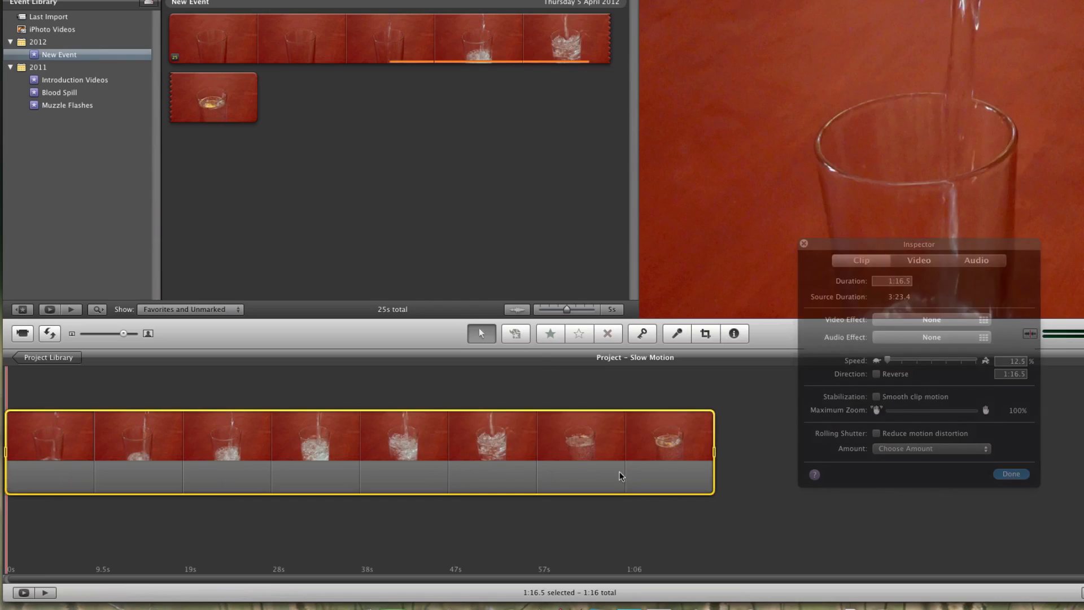
{"action": "left_click", "coordinate": [1009, 473]}
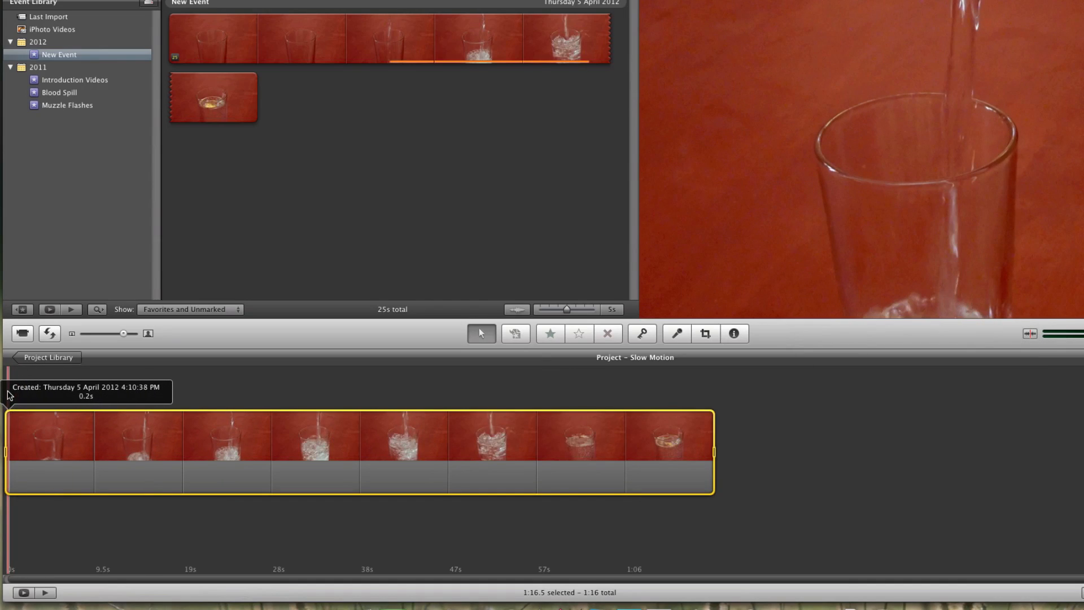